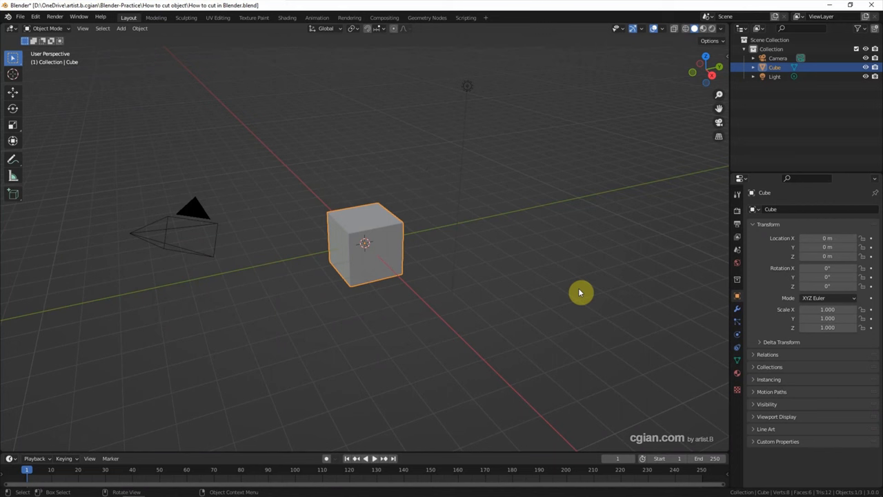
{"action": "mouse_move", "coordinate": [449, 319]}
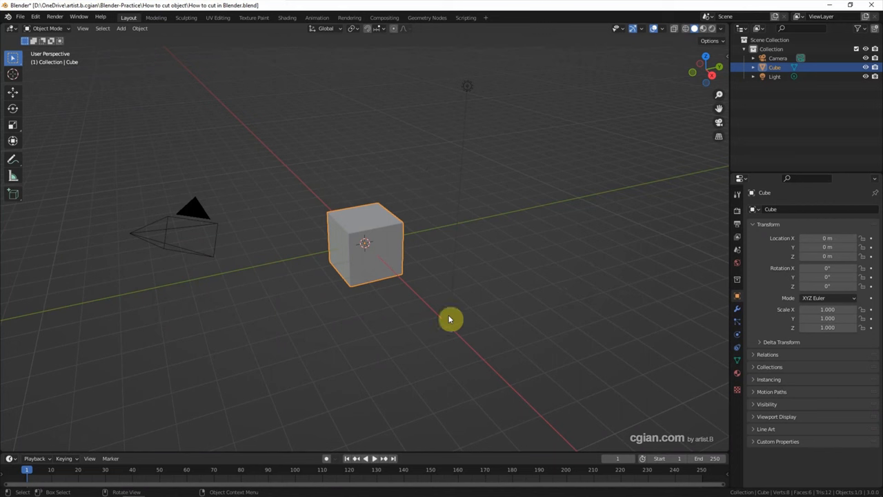
{"action": "mouse_move", "coordinate": [393, 271]}
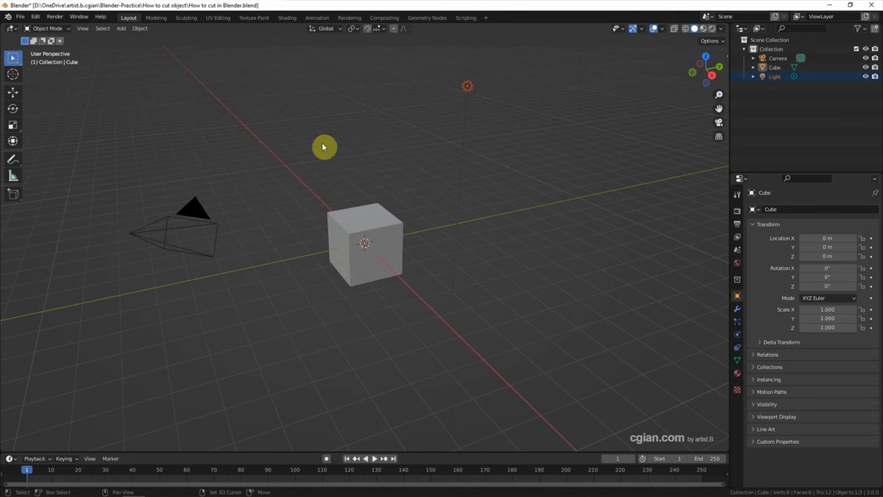
- Delete the camera and light so only the default cube remains
{"action": "key", "text": "x"}
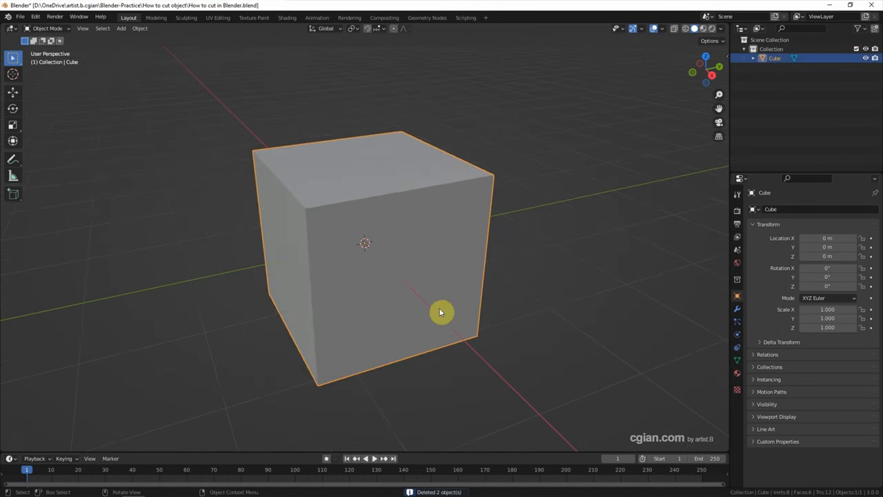
{"action": "mouse_move", "coordinate": [67, 189]}
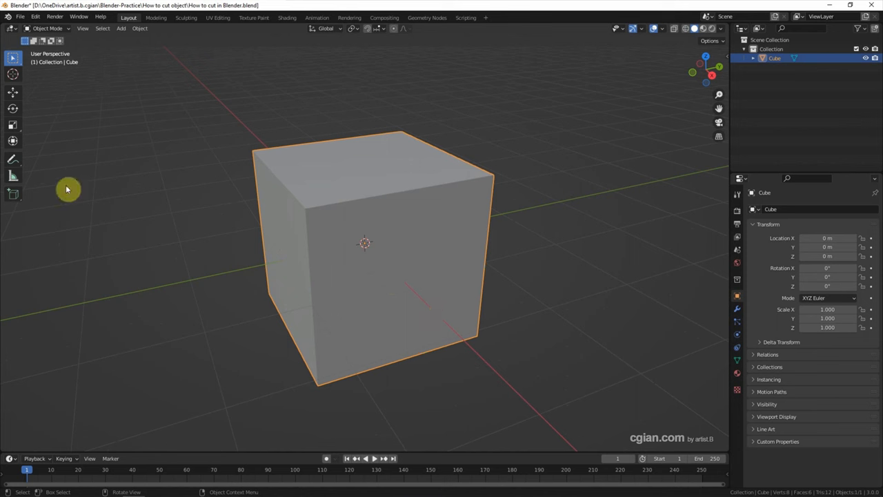
- Enter Edit Mode on the cube and select all its geometry
{"action": "key", "text": "Tab"}
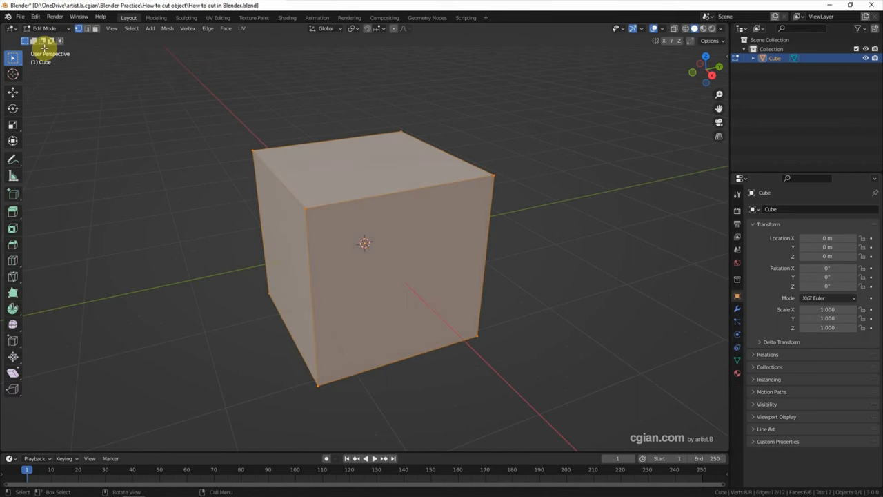
{"action": "left_click", "coordinate": [144, 183]}
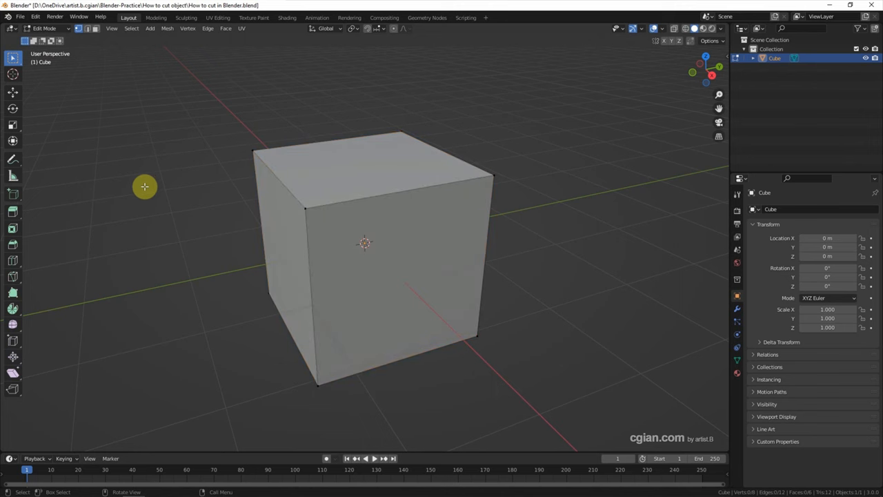
{"action": "key", "text": "a"}
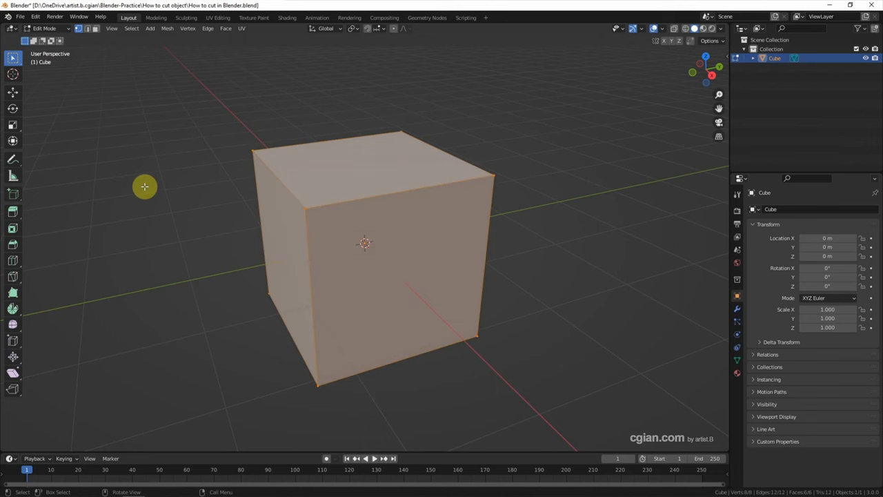
{"action": "left_click", "coordinate": [132, 29]}
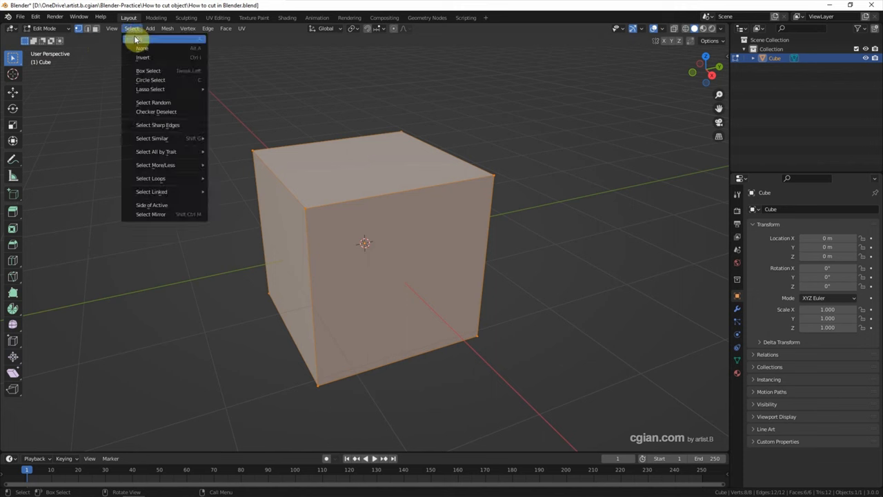
{"action": "mouse_move", "coordinate": [143, 40]}
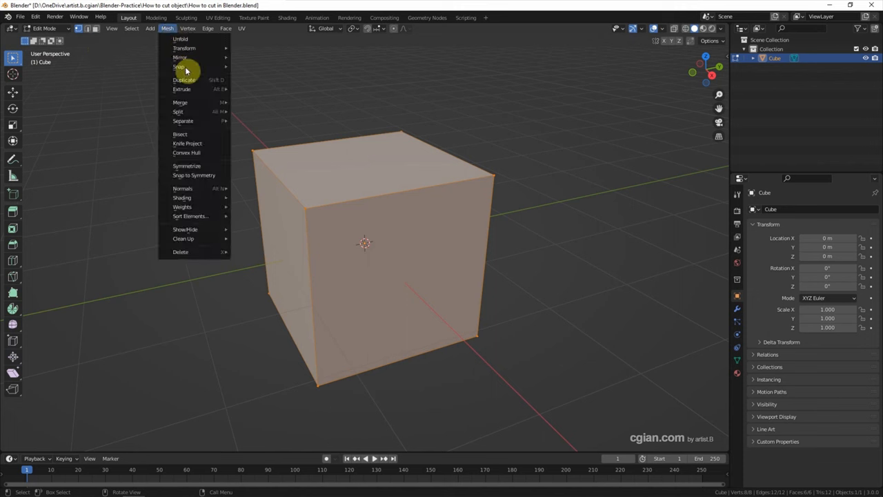
{"action": "mouse_move", "coordinate": [180, 134]}
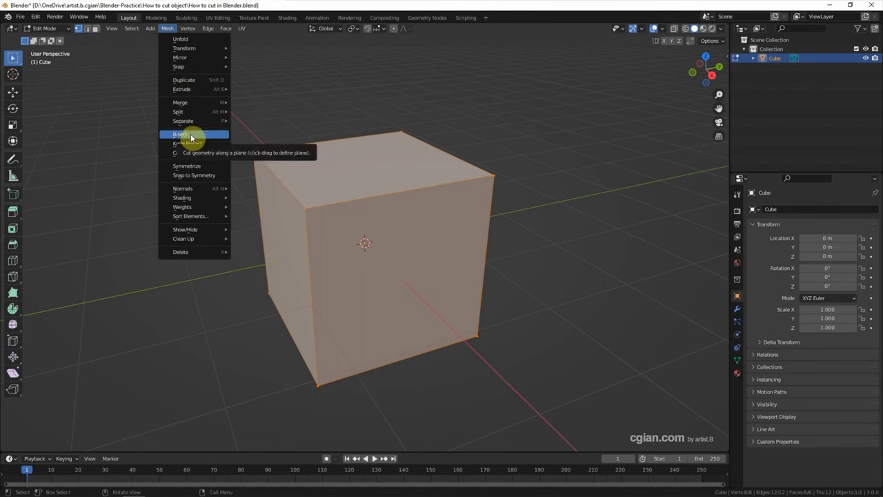
- Bisect the cube through its middle and turn on X-ray to see the cut
{"action": "left_click", "coordinate": [181, 134]}
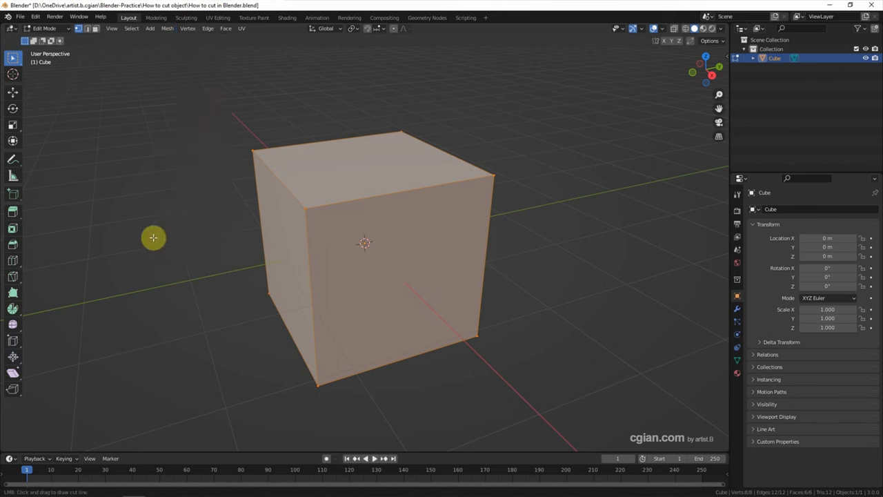
{"action": "mouse_move", "coordinate": [499, 242]}
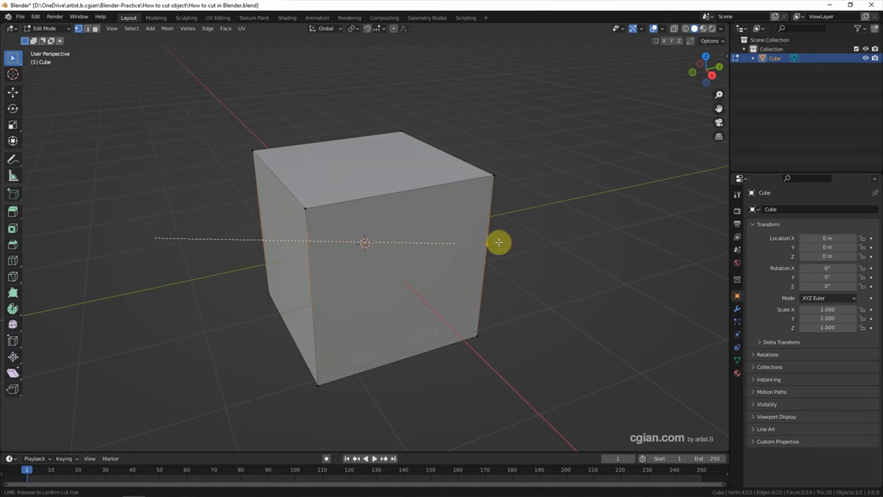
{"action": "mouse_move", "coordinate": [679, 252]}
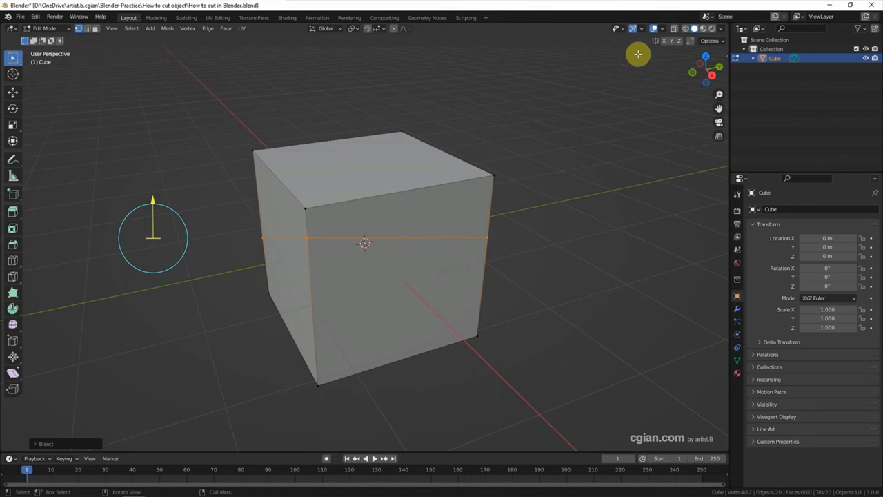
{"action": "left_click", "coordinate": [674, 28]}
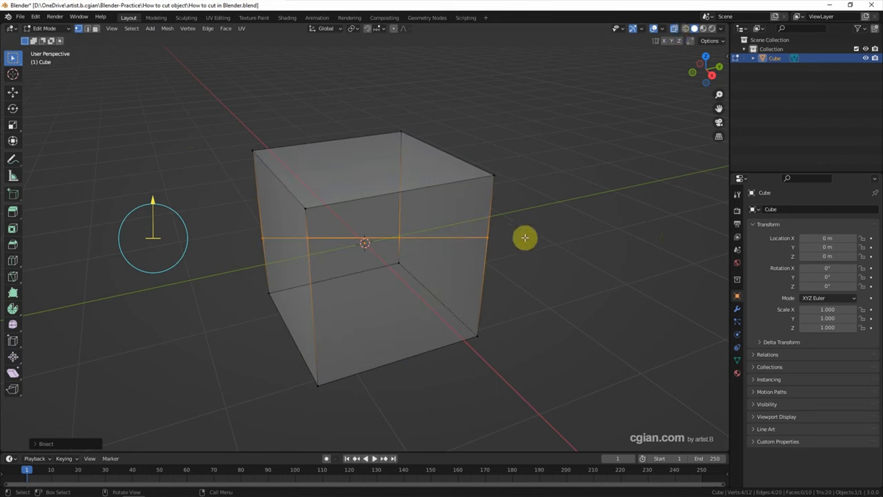
{"action": "mouse_move", "coordinate": [536, 245]}
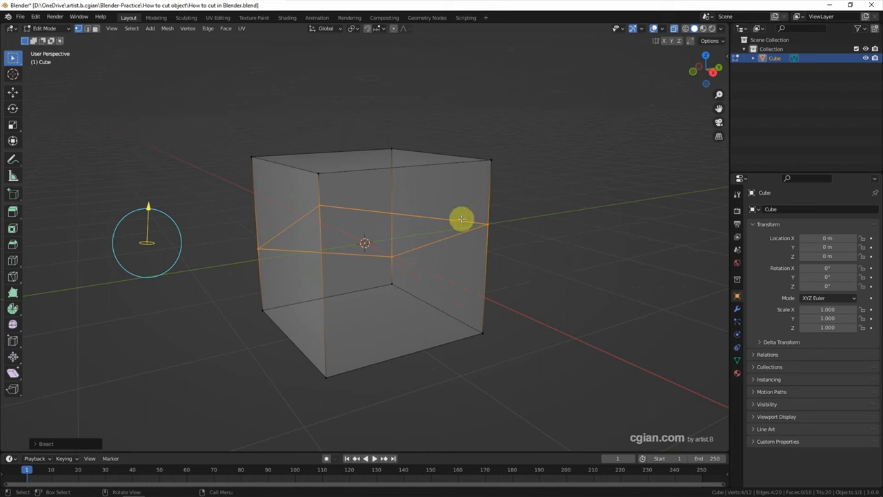
{"action": "mouse_move", "coordinate": [396, 263]}
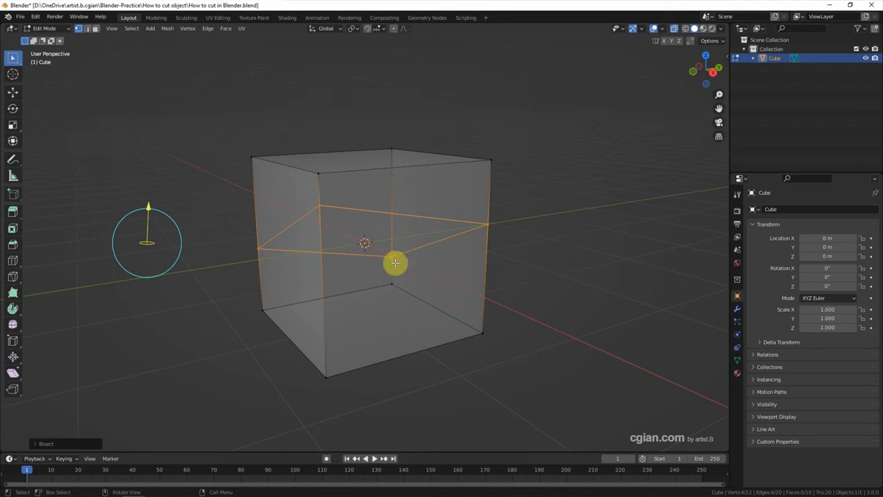
{"action": "mouse_move", "coordinate": [713, 75]}
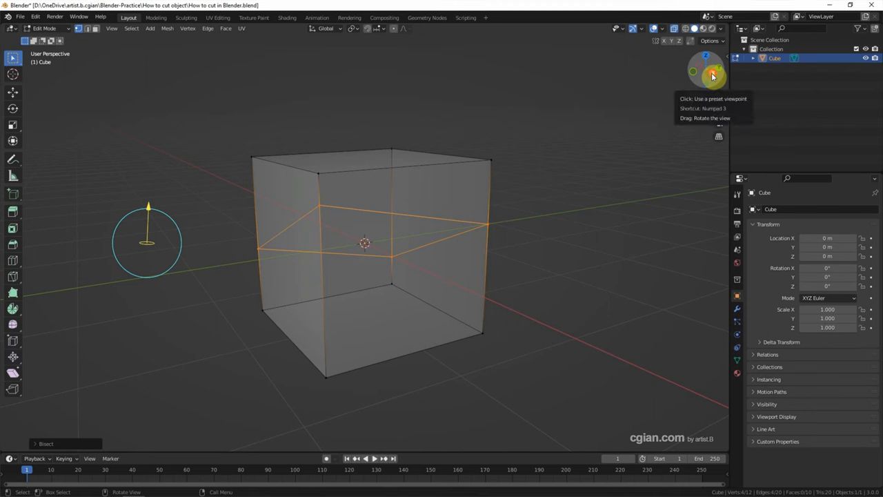
- From Right view, bisect the cube again along a slightly tilted line
{"action": "left_click", "coordinate": [713, 76]}
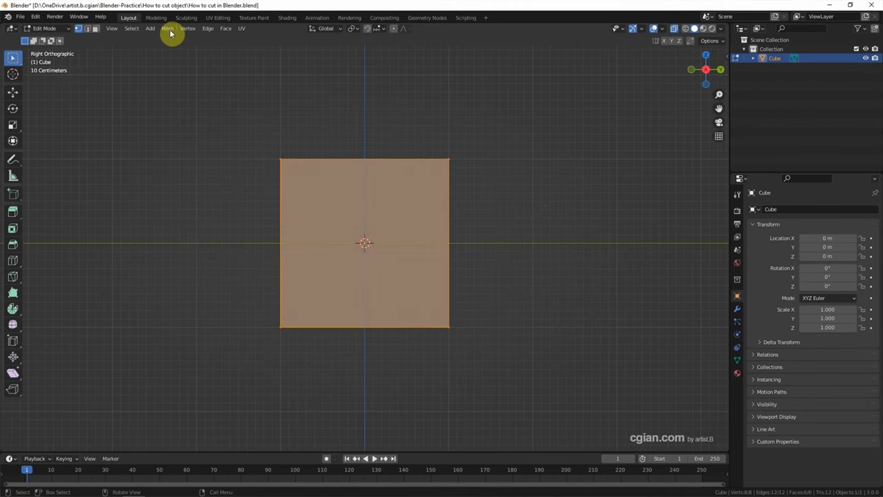
{"action": "left_click", "coordinate": [167, 29]}
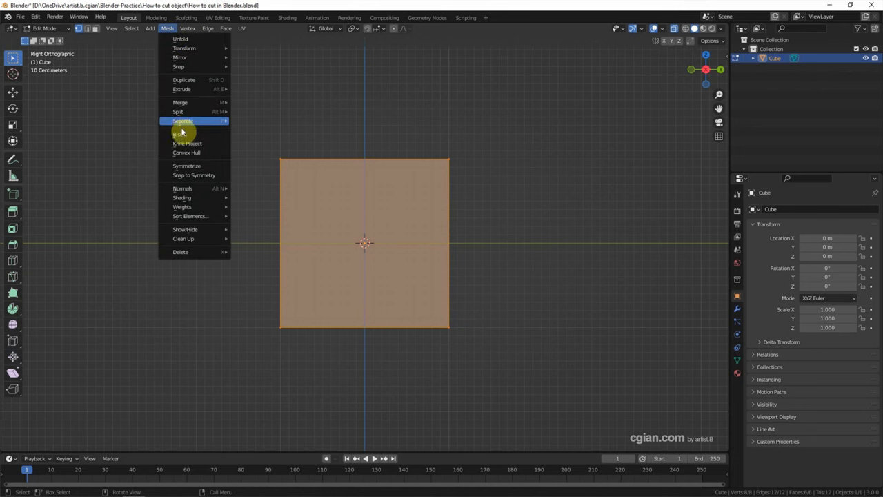
{"action": "left_click", "coordinate": [187, 144]}
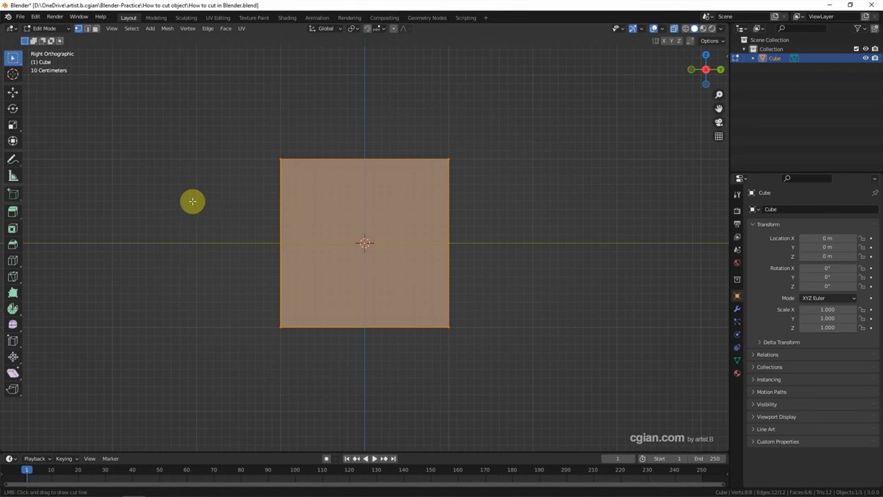
{"action": "left_click_drag", "start_coordinate": [193, 201], "coordinate": [563, 222]}
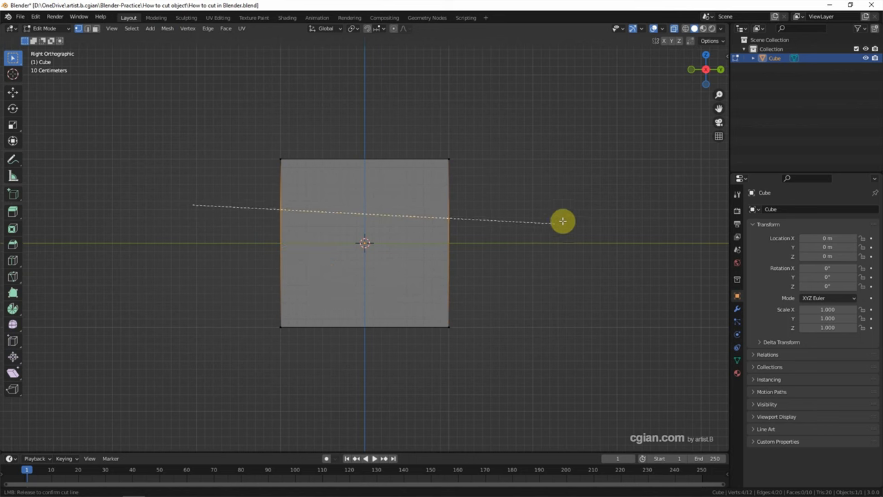
{"action": "mouse_move", "coordinate": [576, 252]}
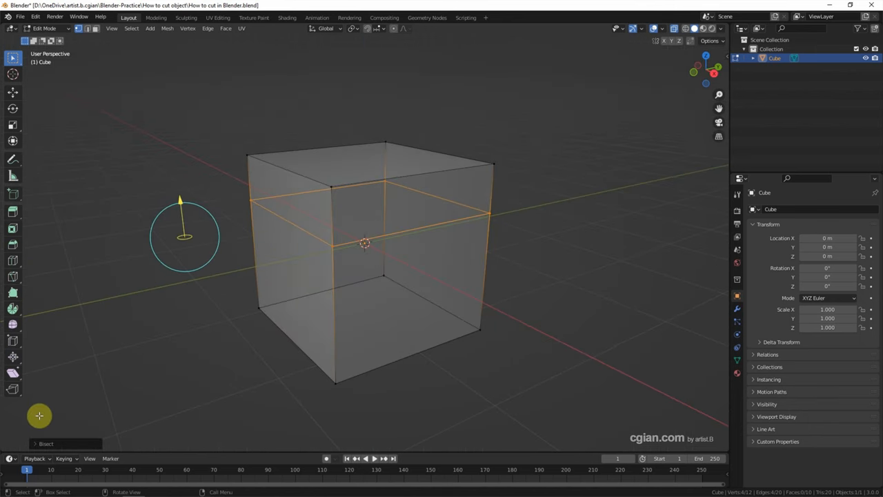
- Tilt the bisect plane normal, leaving Fill and Clear Inner/Outer unchecked
{"action": "left_click", "coordinate": [45, 443]}
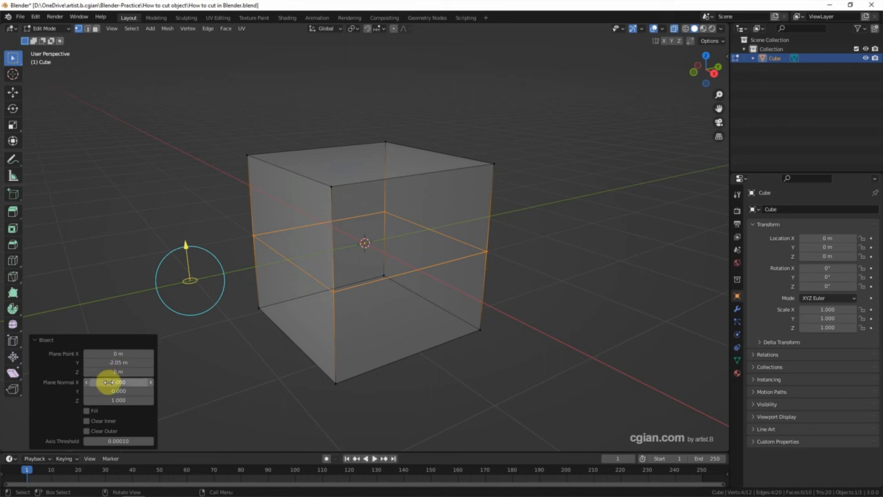
{"action": "left_click_drag", "start_coordinate": [104, 381], "coordinate": [118, 382]}
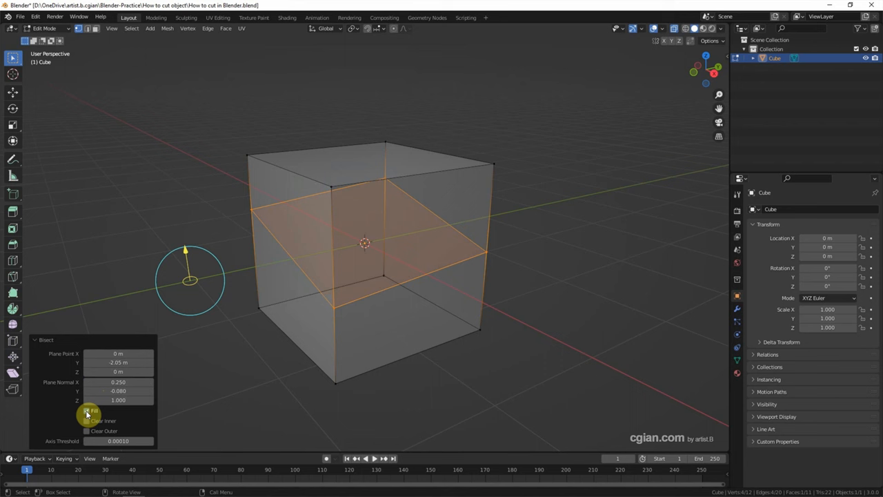
{"action": "left_click", "coordinate": [87, 421]}
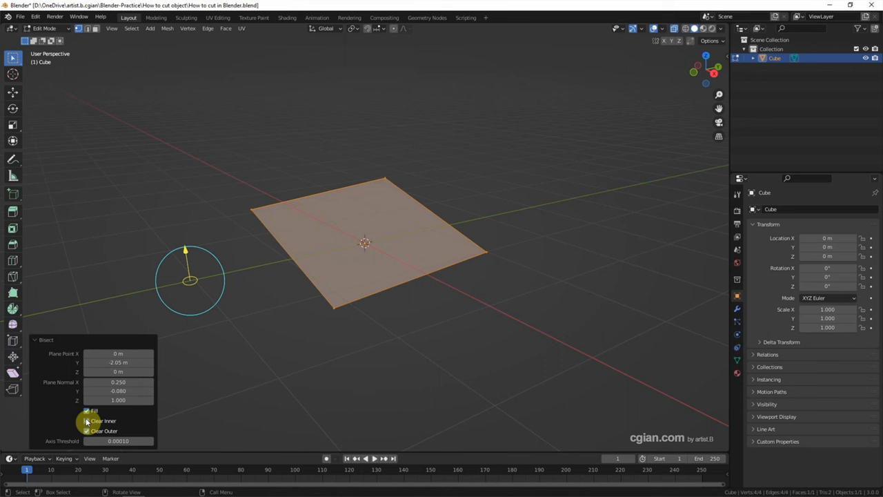
{"action": "left_click", "coordinate": [86, 411]}
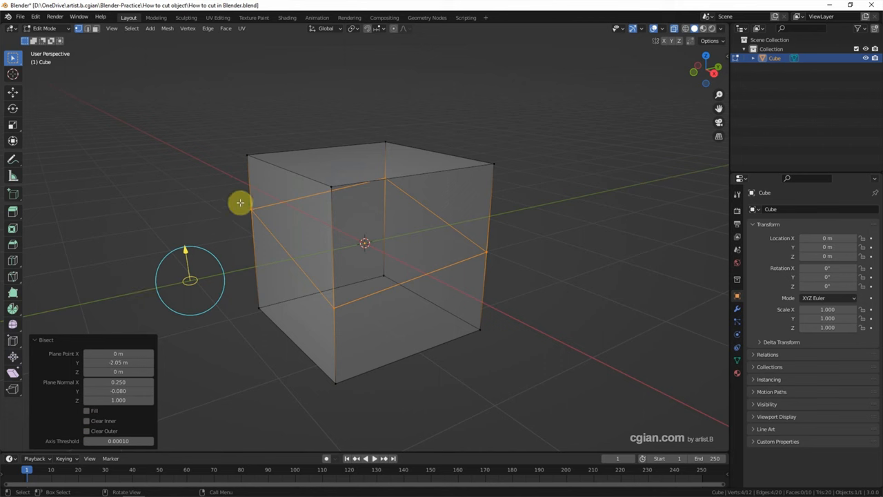
- Rip the vertices along the angled cut loop
{"action": "left_click", "coordinate": [188, 28]}
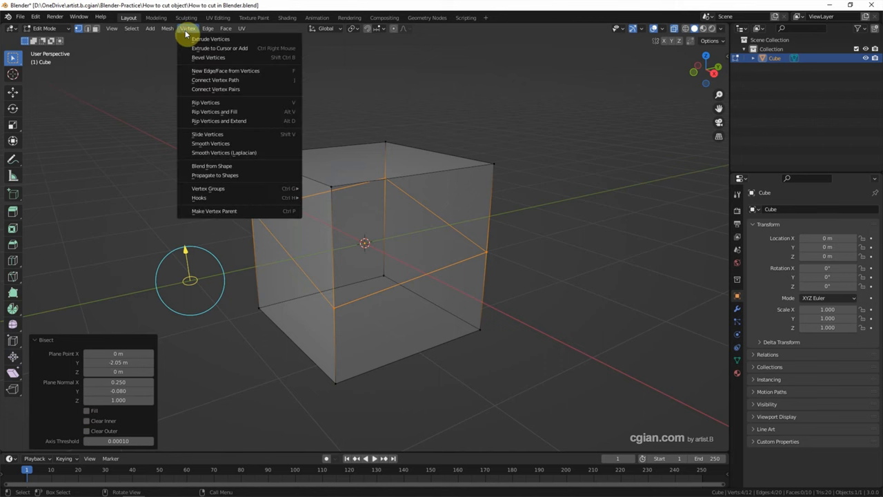
{"action": "mouse_move", "coordinate": [233, 102]}
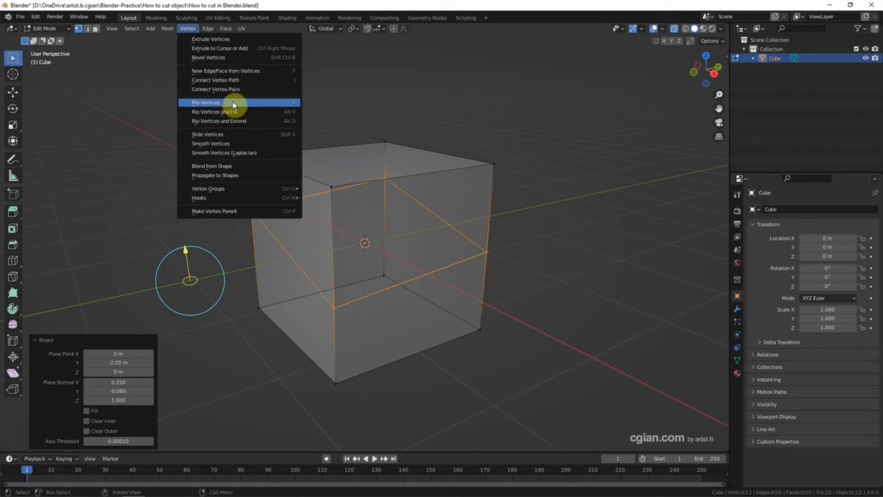
{"action": "left_click", "coordinate": [206, 102]}
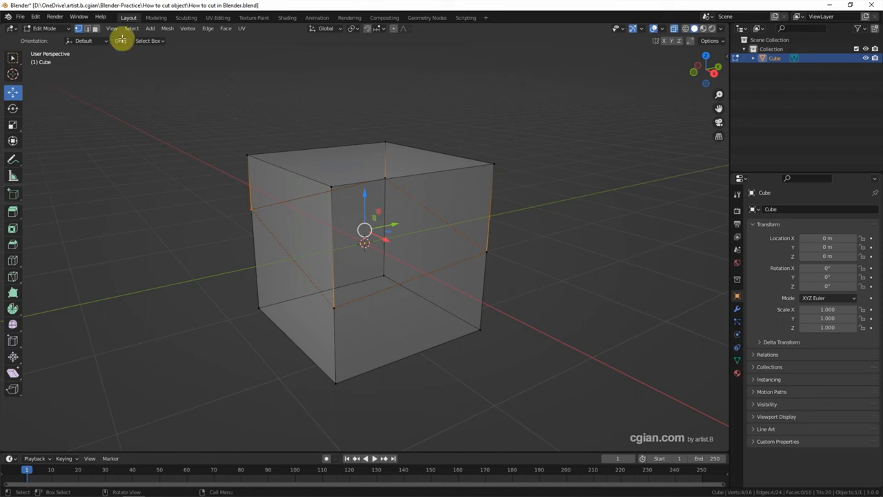
- Select linked geometry of the upper half, then add the lower half
{"action": "left_click", "coordinate": [131, 28]}
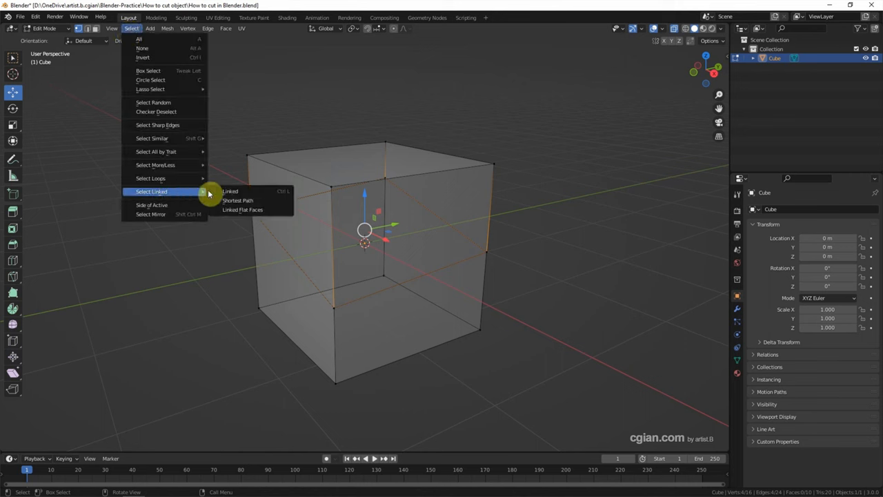
{"action": "left_click", "coordinate": [230, 191]}
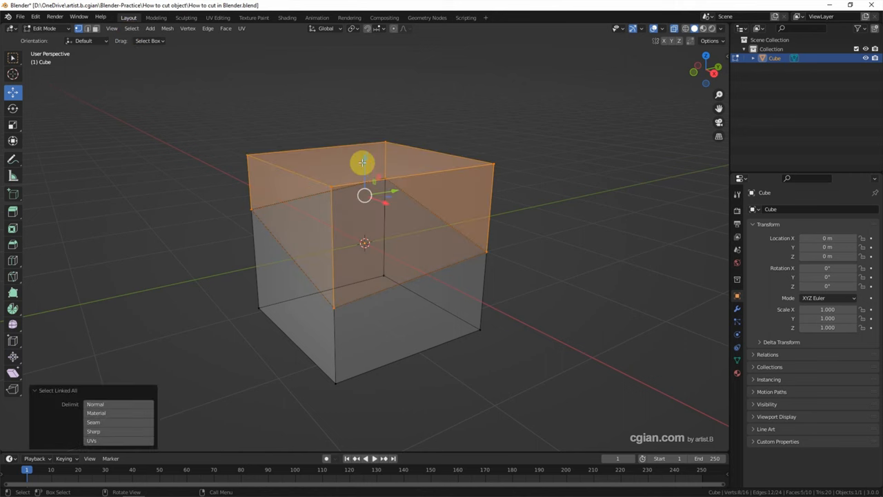
{"action": "key", "text": "g"}
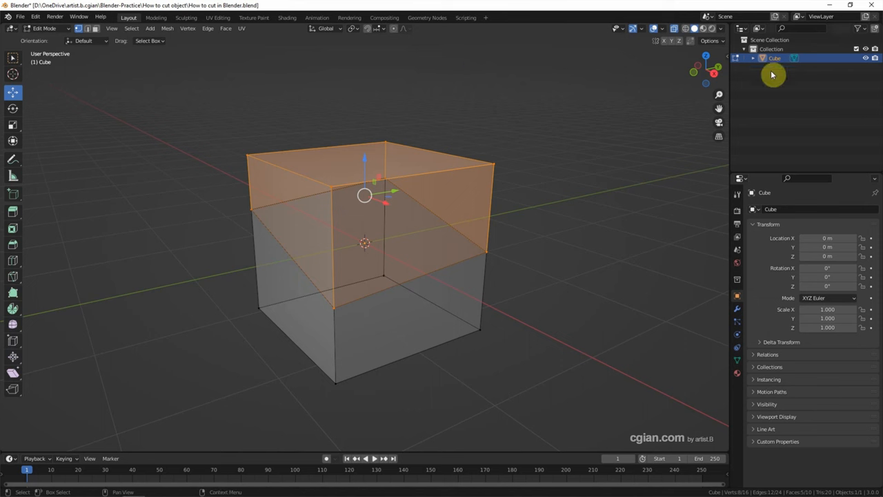
{"action": "mouse_move", "coordinate": [778, 70]}
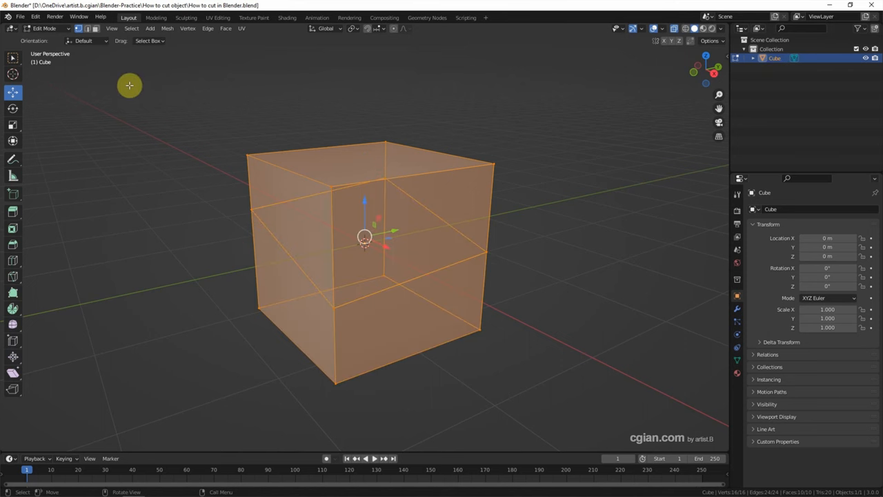
- Separate the mesh by loose parts into Cube and Cube.001
{"action": "left_click", "coordinate": [167, 29]}
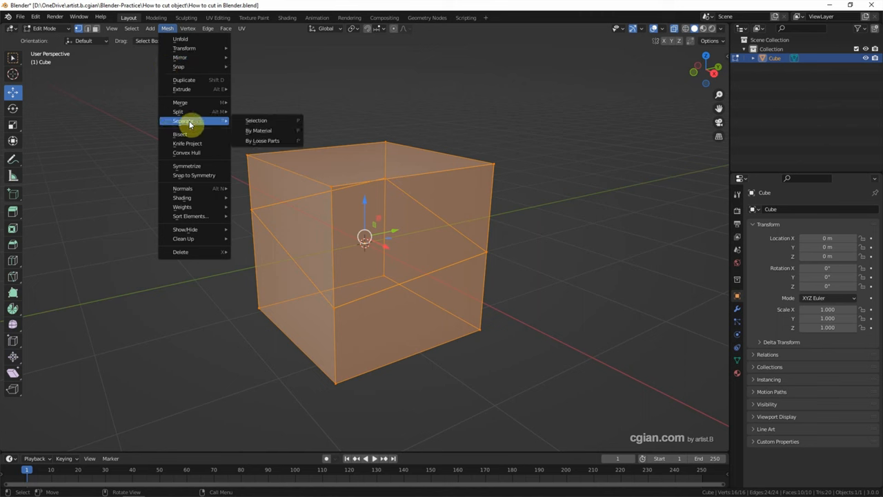
{"action": "mouse_move", "coordinate": [263, 141]}
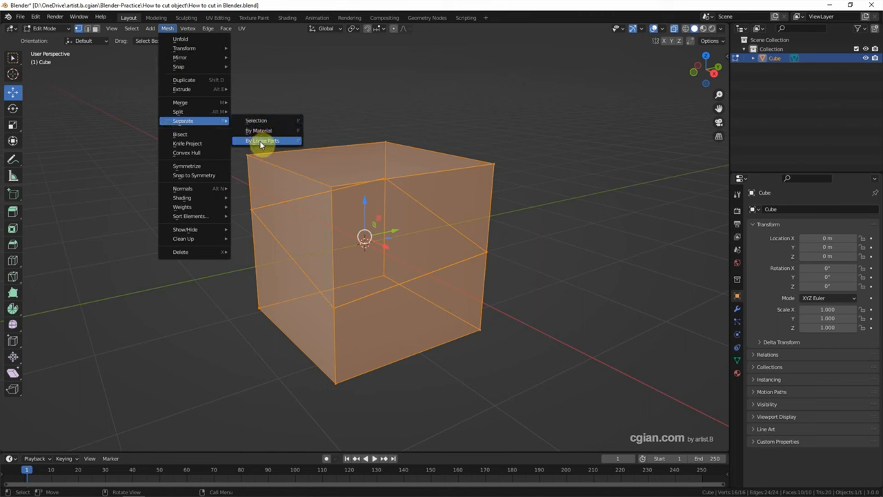
{"action": "left_click", "coordinate": [262, 141]}
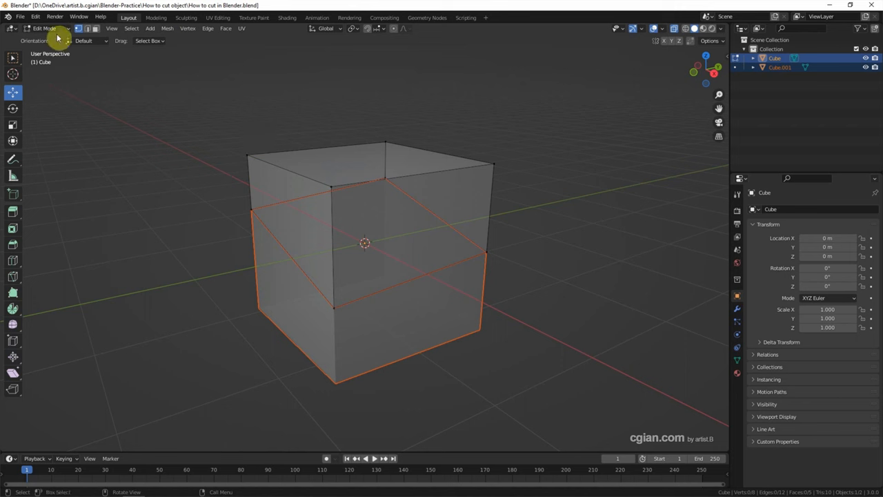
- Raise the upper piece to Z 0.30749 m and dissolve its cut vertices
{"action": "left_click", "coordinate": [44, 28]}
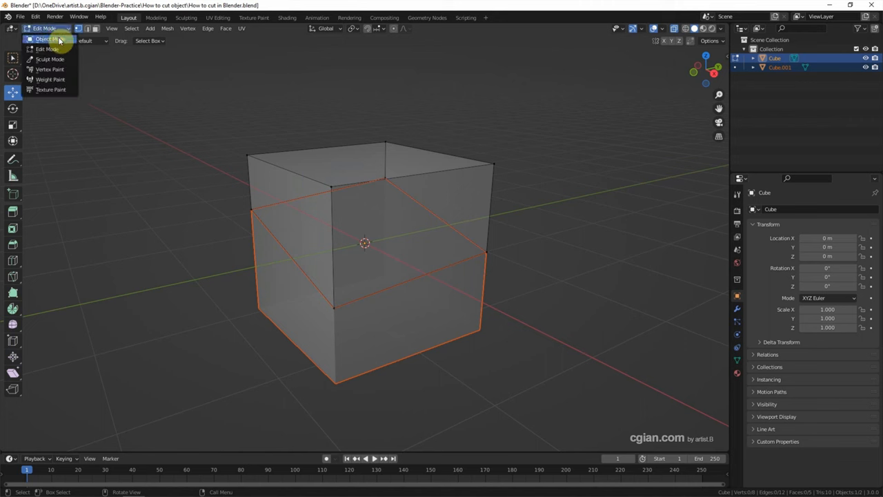
{"action": "left_click", "coordinate": [45, 39]}
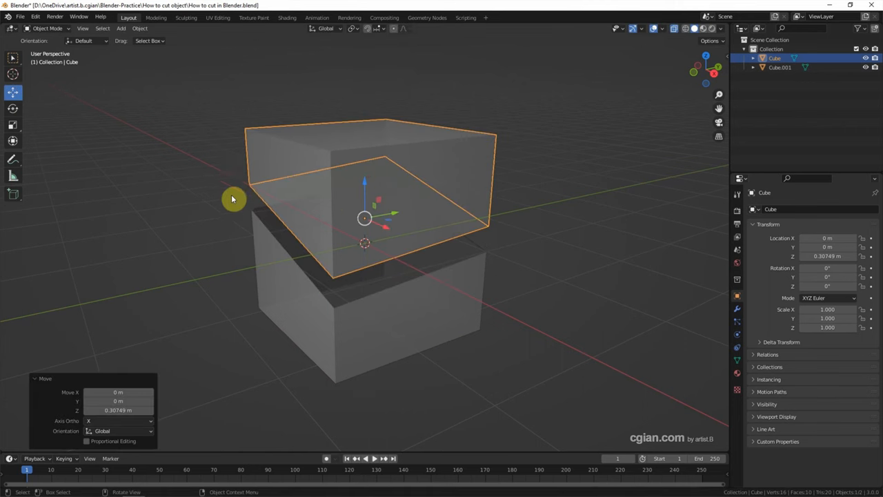
{"action": "mouse_move", "coordinate": [107, 168]}
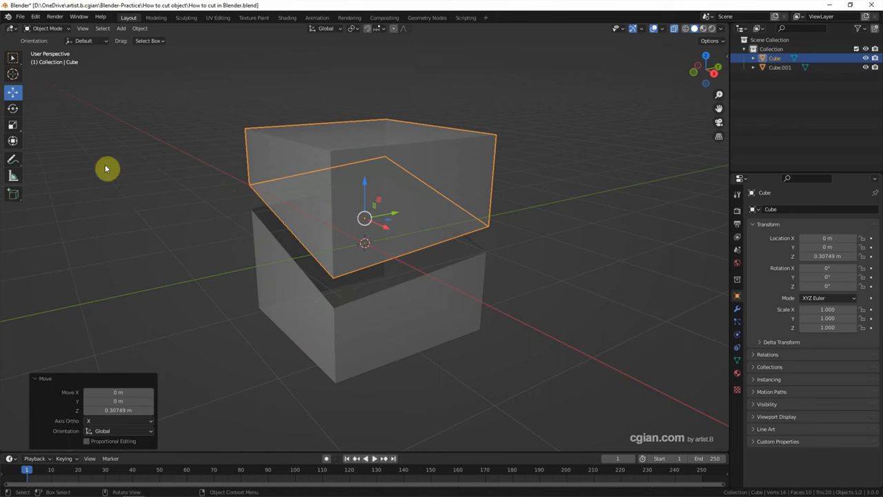
{"action": "key", "text": "Tab"}
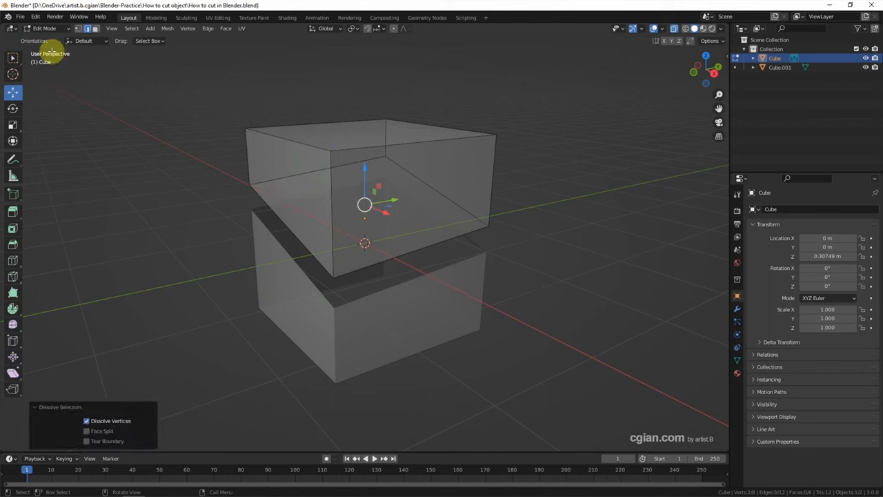
- Select Cube.001 and fill its open cut edges with faces
{"action": "key", "text": "Tab"}
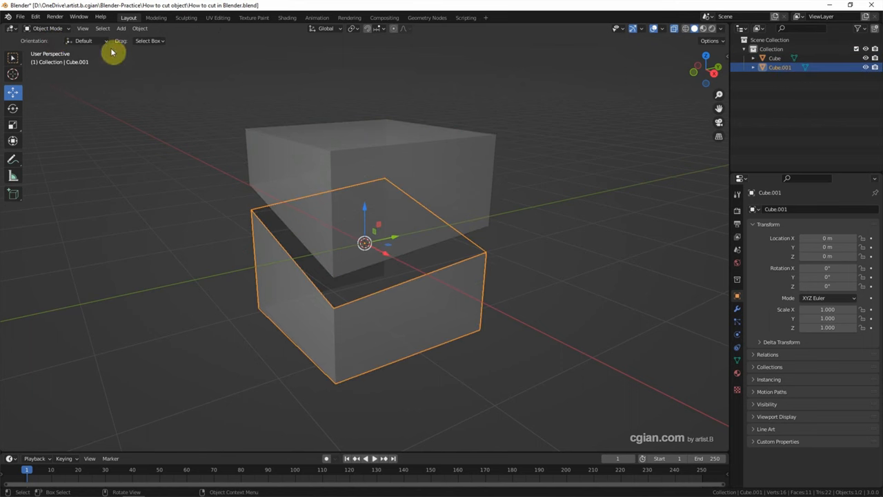
{"action": "left_click", "coordinate": [47, 28]}
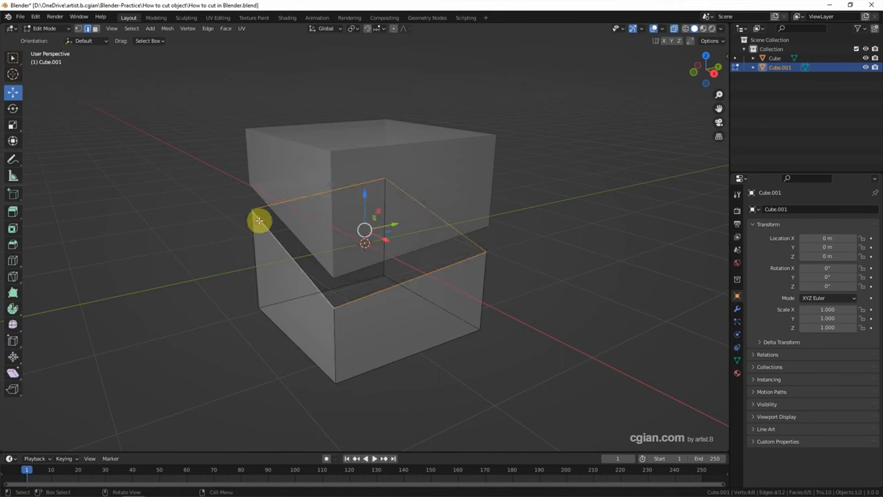
{"action": "left_click", "coordinate": [225, 28]}
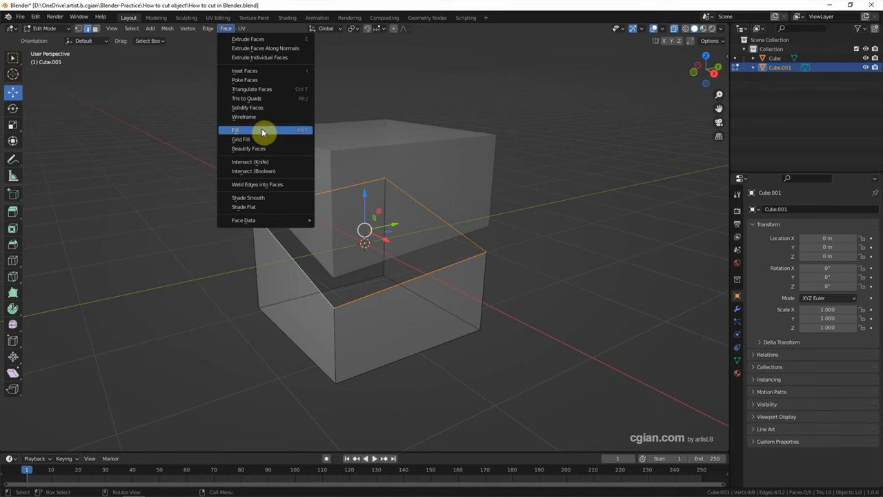
{"action": "left_click", "coordinate": [236, 130]}
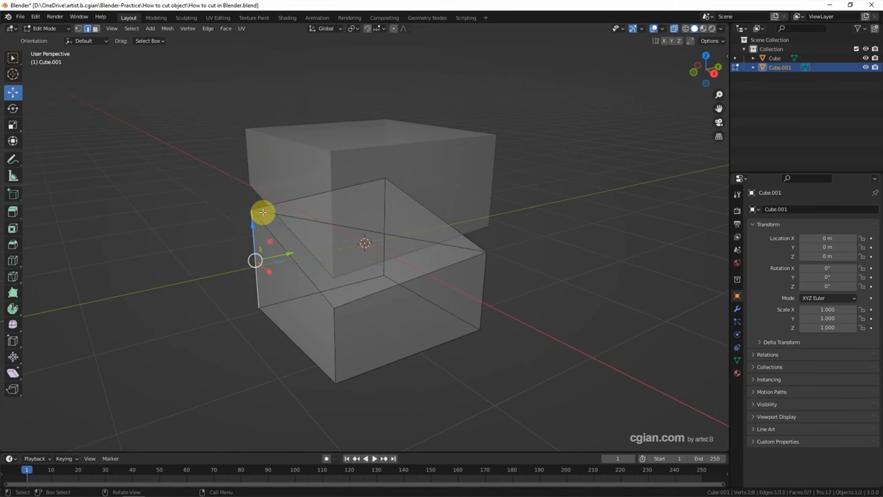